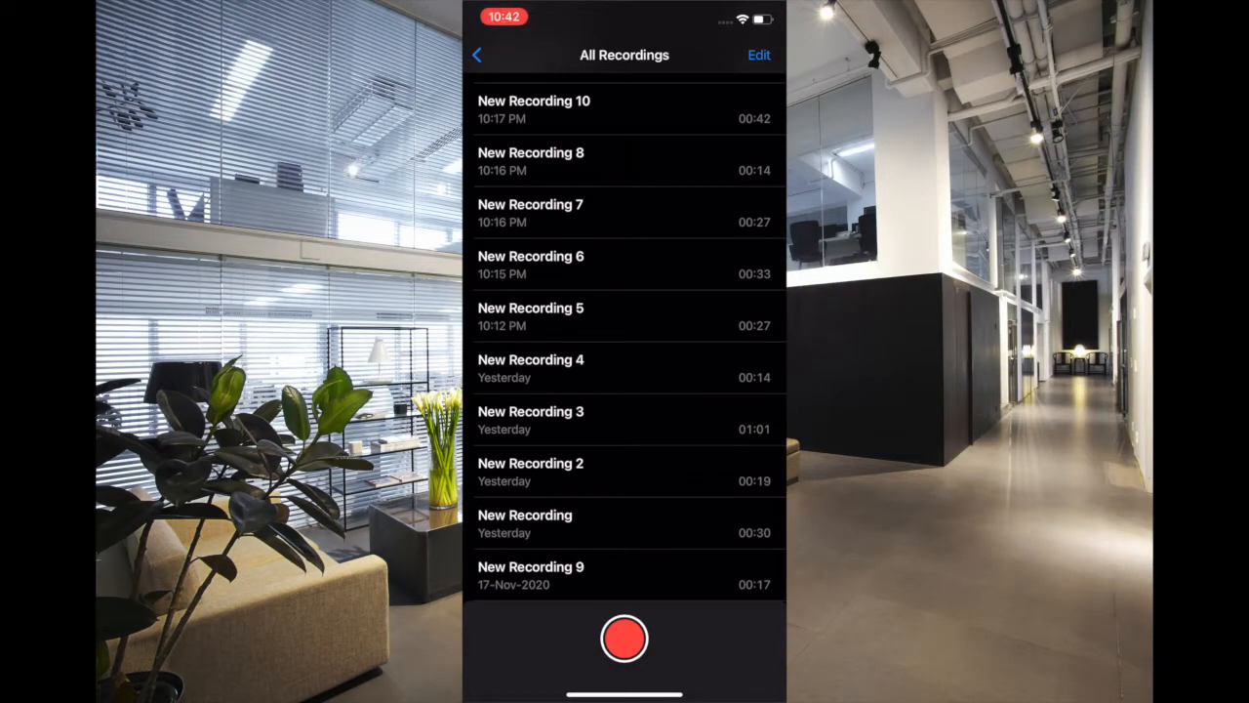
# Reach Sounds & Haptics from the main Settings list.
pyautogui.scroll(-3)
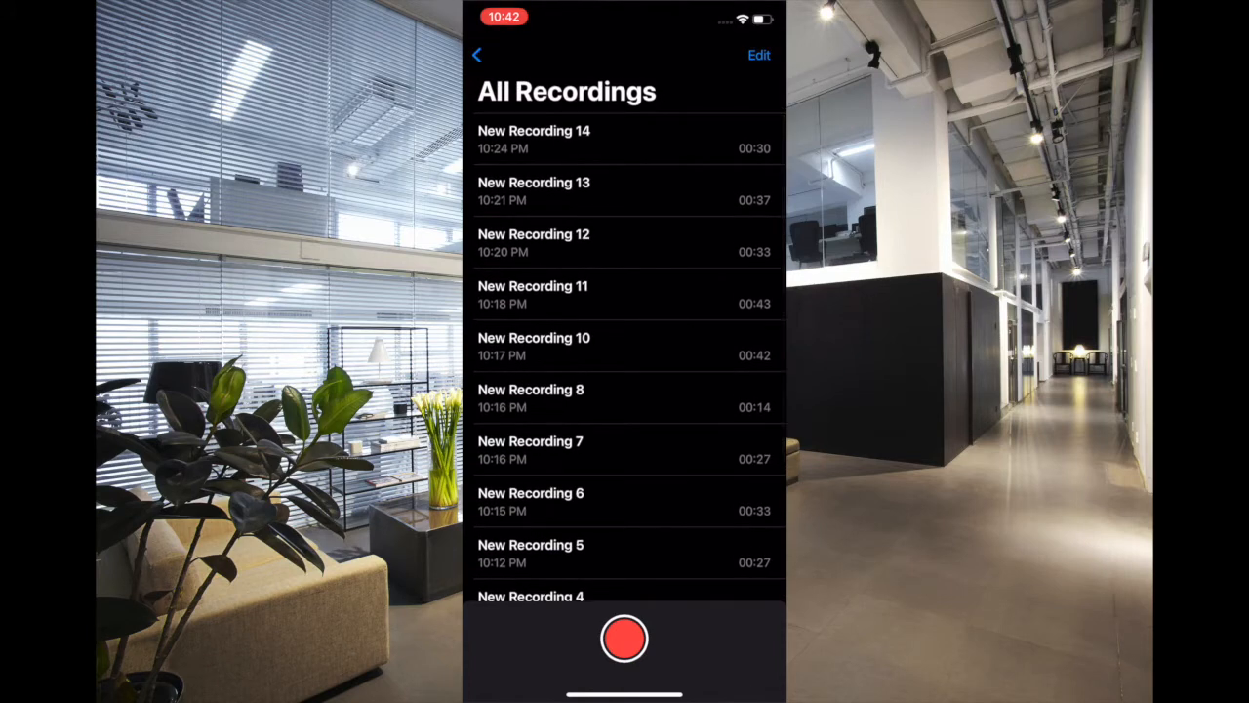
pyautogui.scroll(-3)
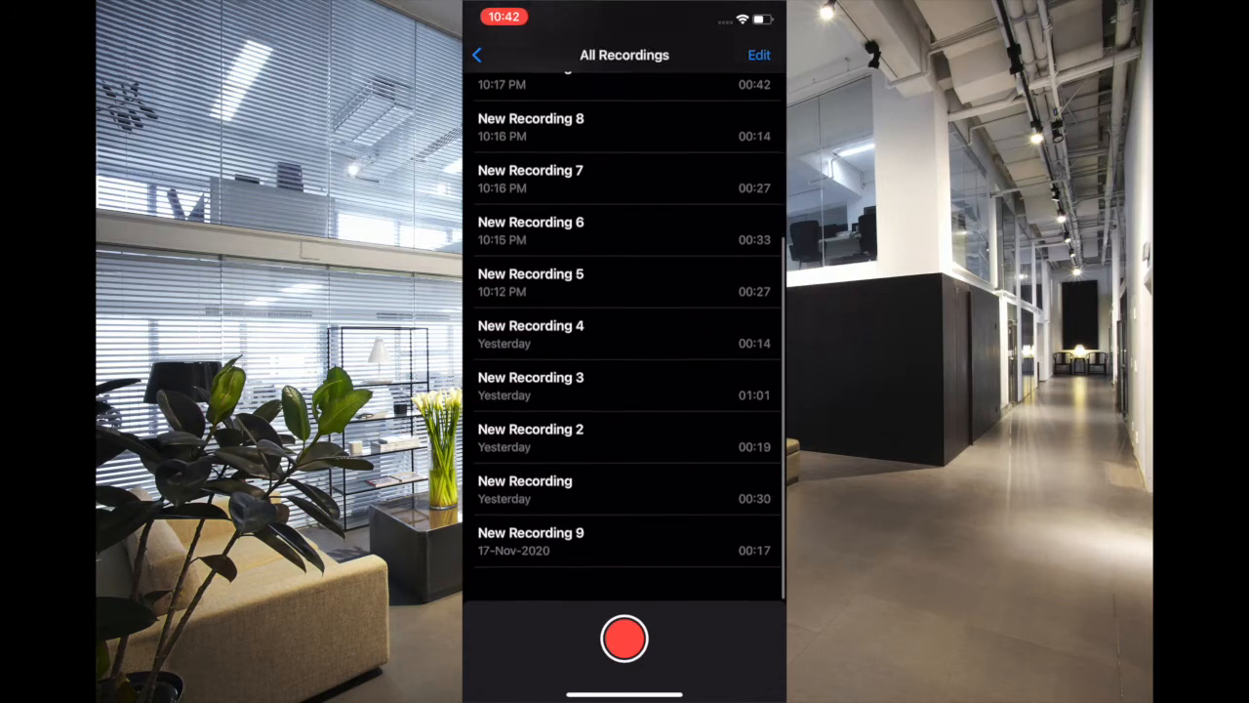
pyautogui.scroll(-3)
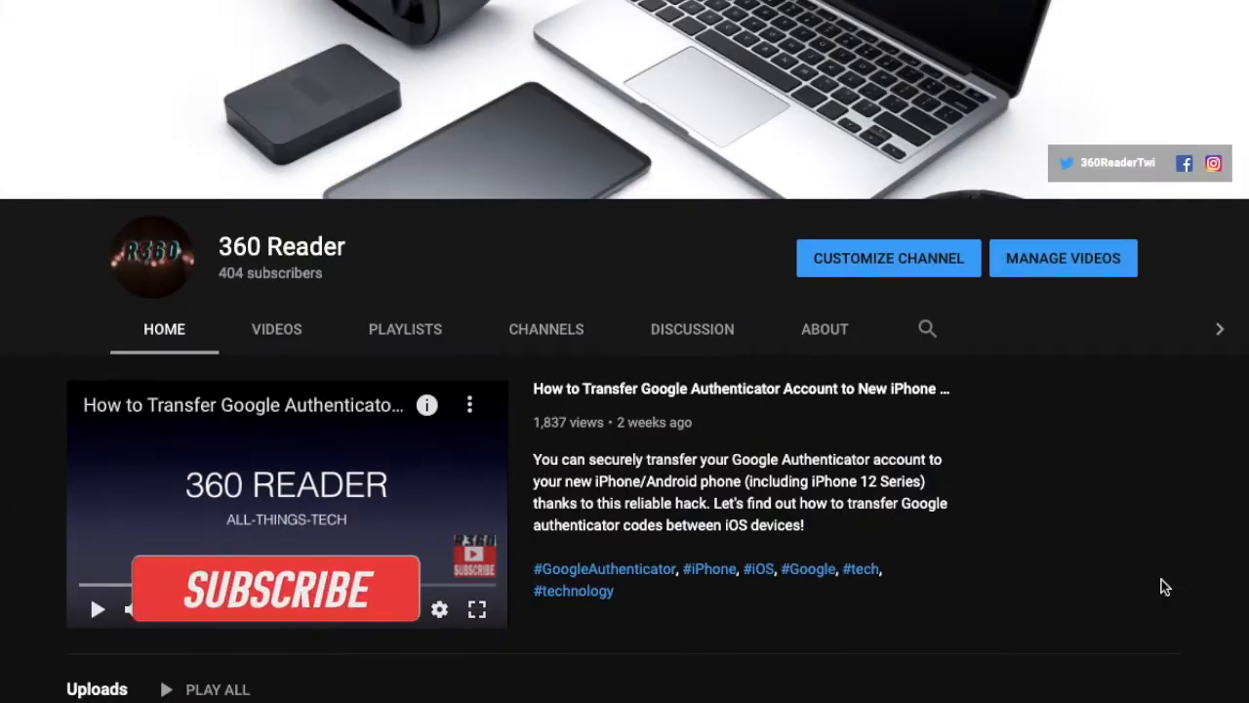
pyautogui.click(277, 589)
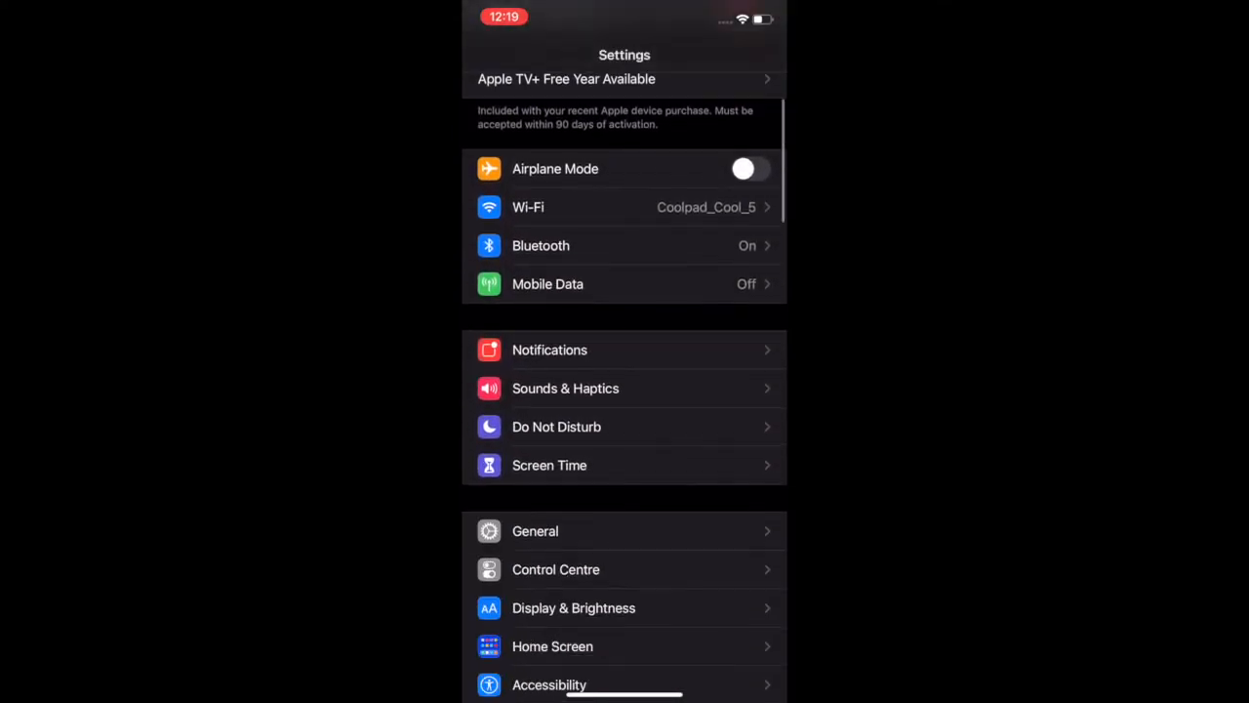
pyautogui.scroll(-3)
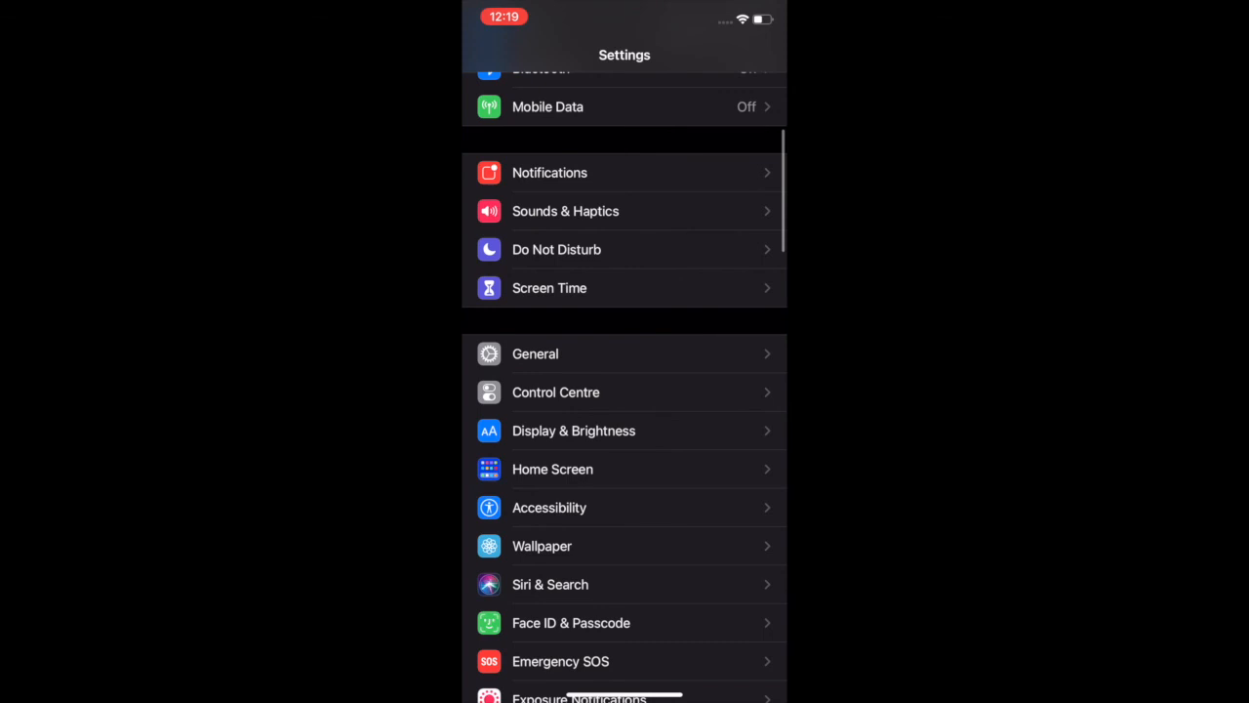
pyautogui.click(566, 211)
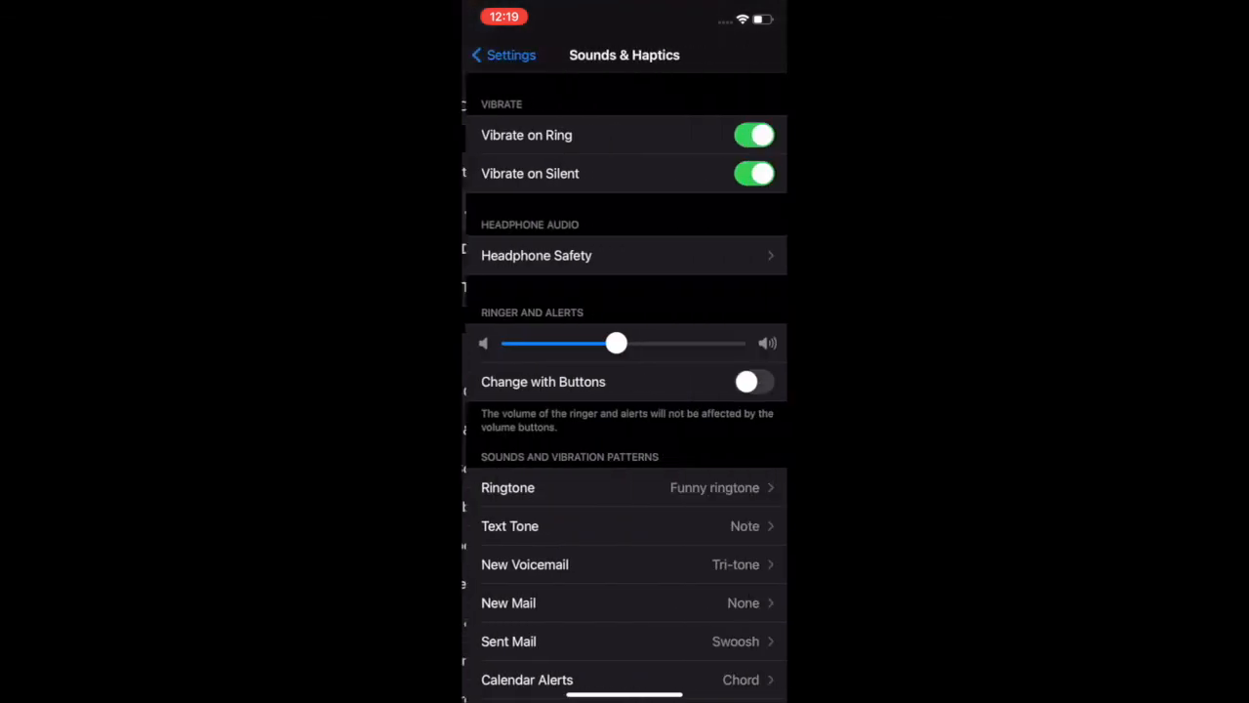
# Show the Ringtone list with 'Funny ringtone' checked as the phone's ringtone.
pyautogui.scroll(-3)
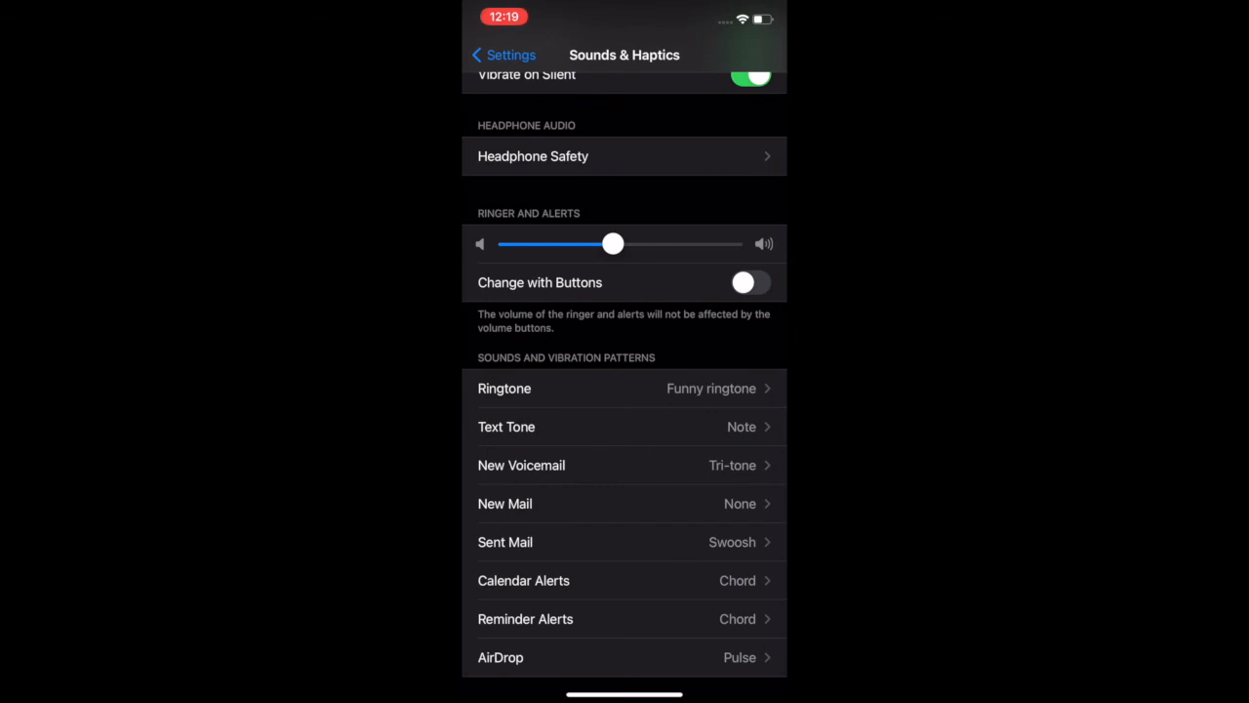
pyautogui.click(504, 389)
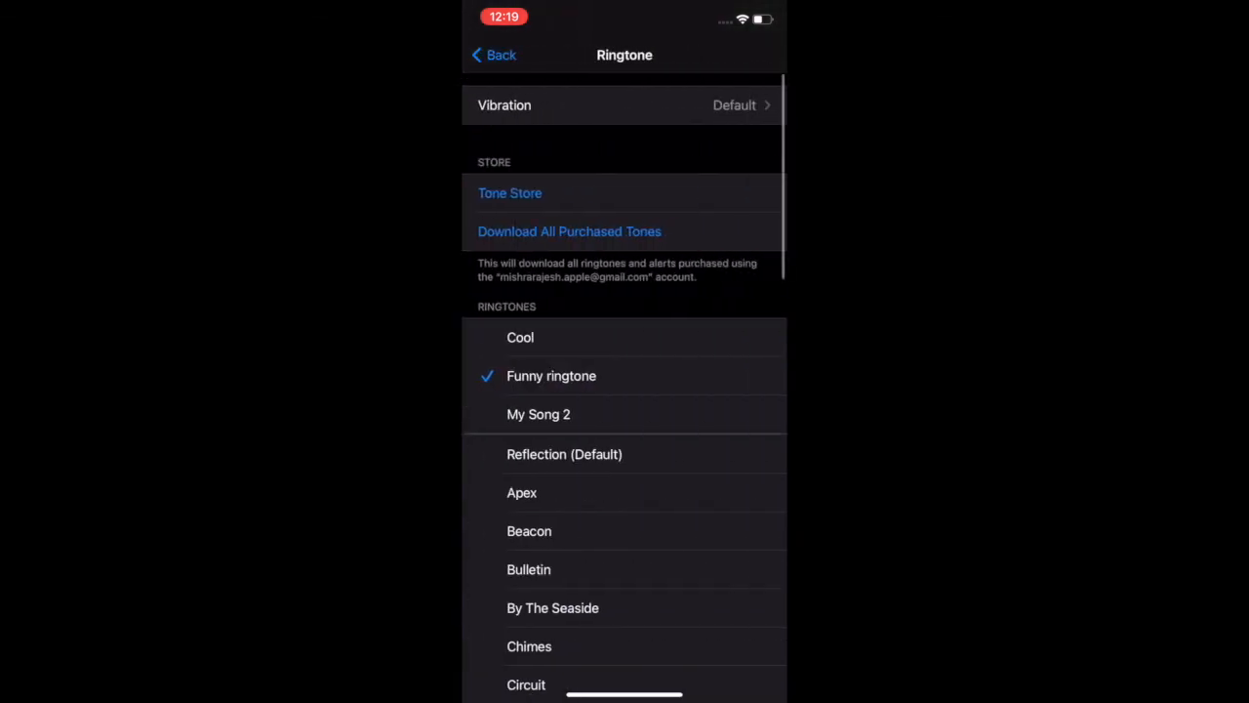